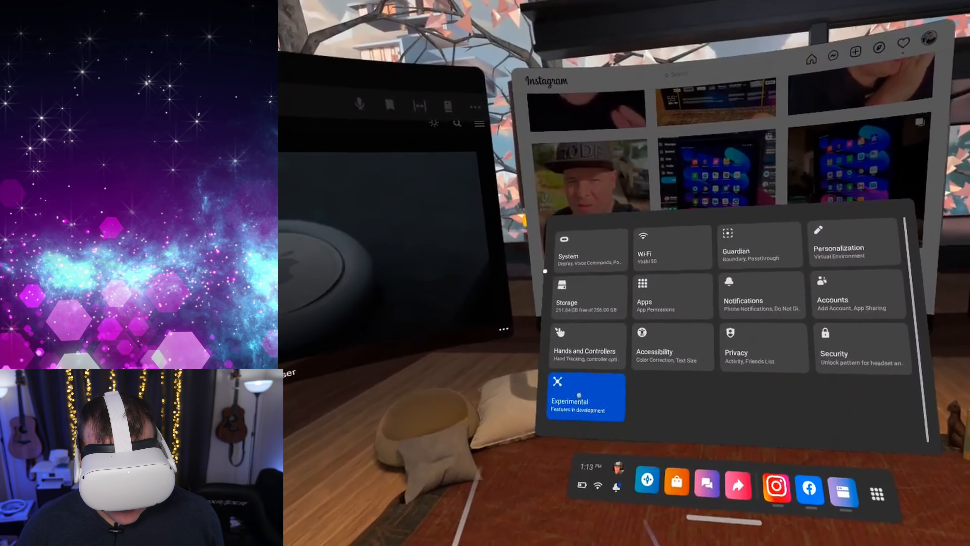
# Dismiss the quick settings panel so Instagram and Facebook are in view.
pyautogui.click(585, 396)
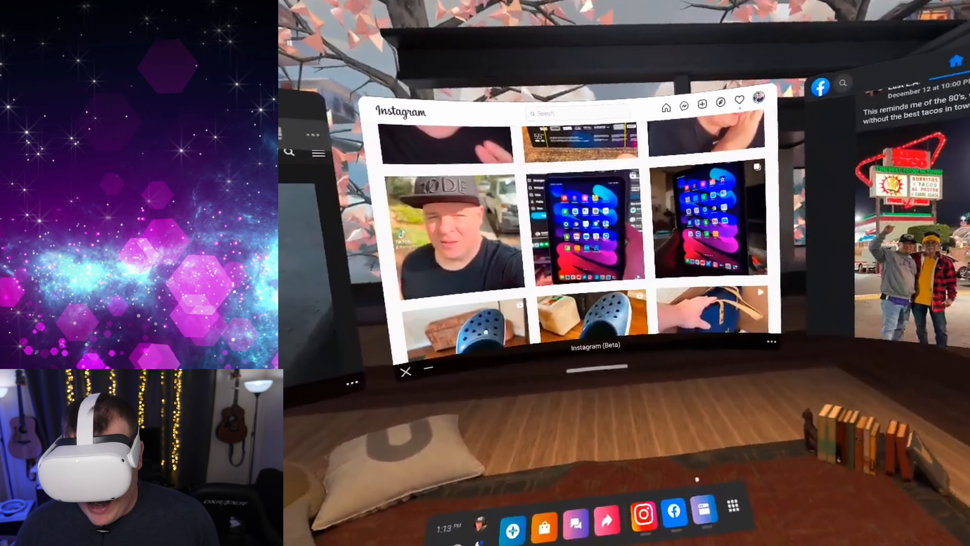
pyautogui.click(733, 507)
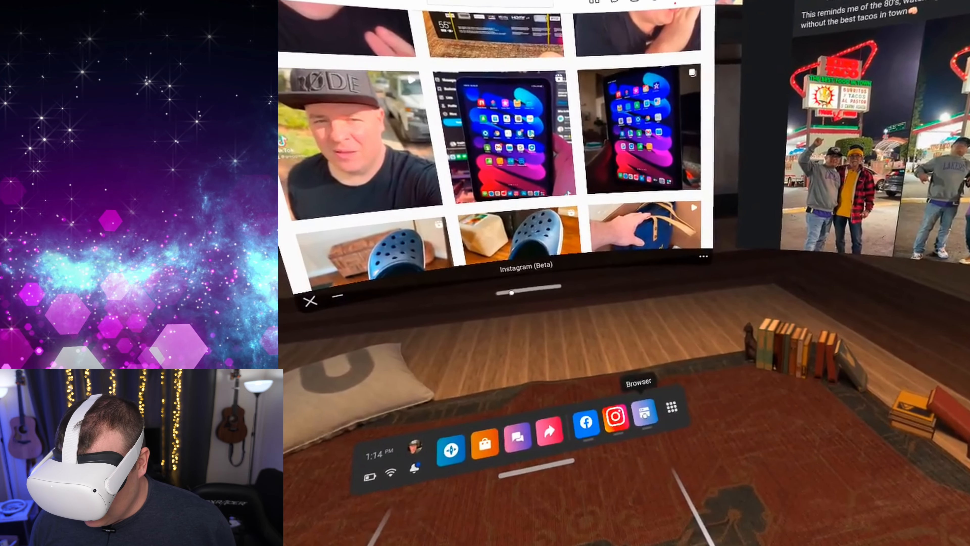
# Open Files and Browser from the universal menu, then close the File Manager window.
pyautogui.click(672, 407)
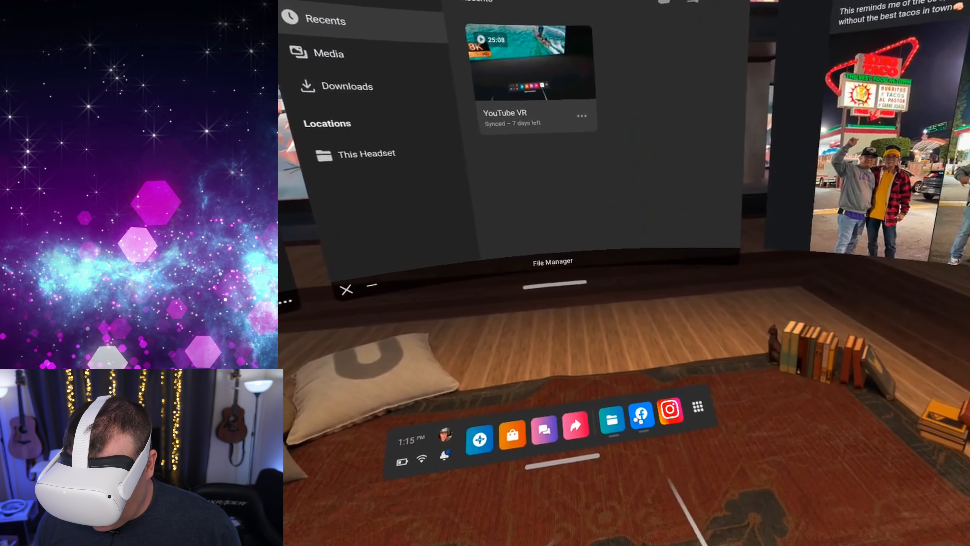
pyautogui.click(669, 411)
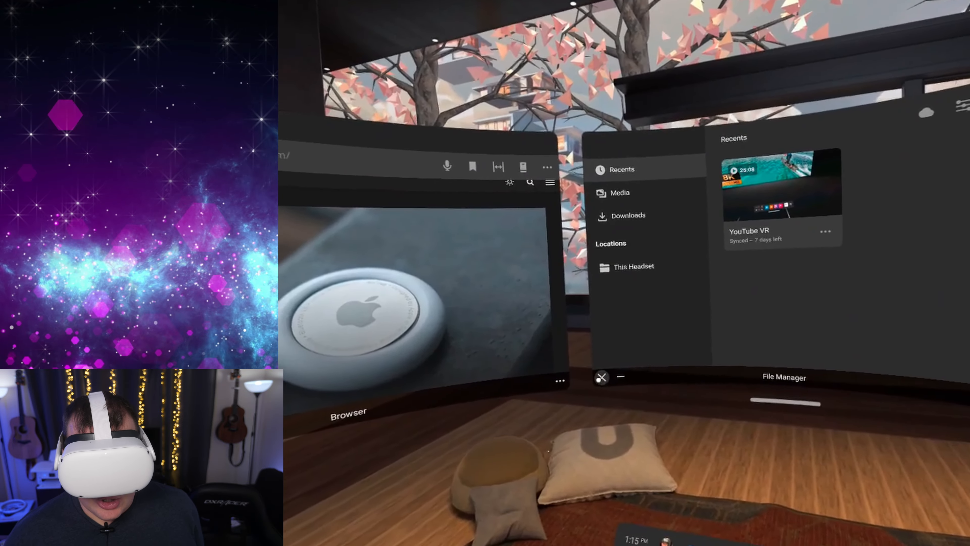
pyautogui.click(601, 378)
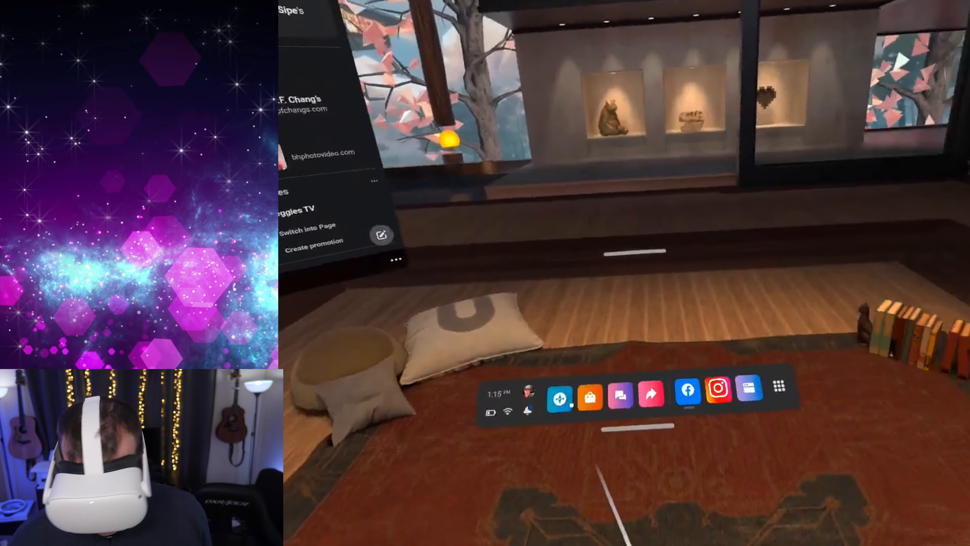
# Bring the browser window back up between Facebook and Instagram.
pyautogui.click(718, 389)
pyautogui.write('dro')
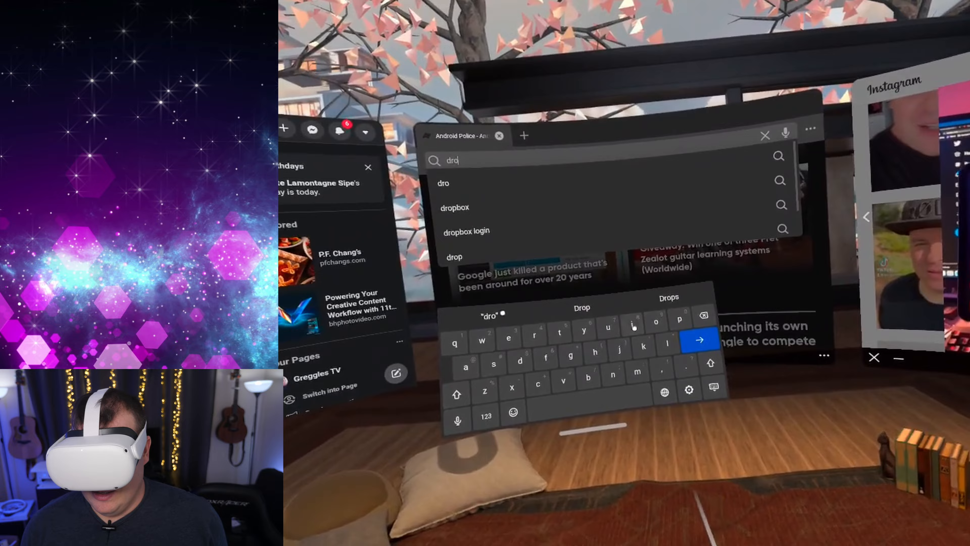
# Finish the address as 'droid' to load the Droid Life site.
pyautogui.write('id-life.com/')
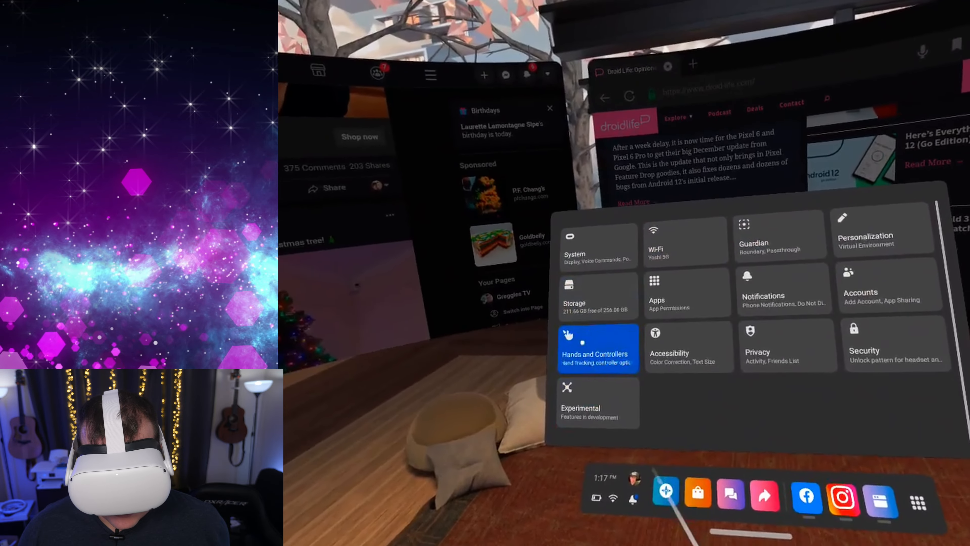
# Choose the Japanese-style virtual environment, then launch the TV app.
pyautogui.click(882, 232)
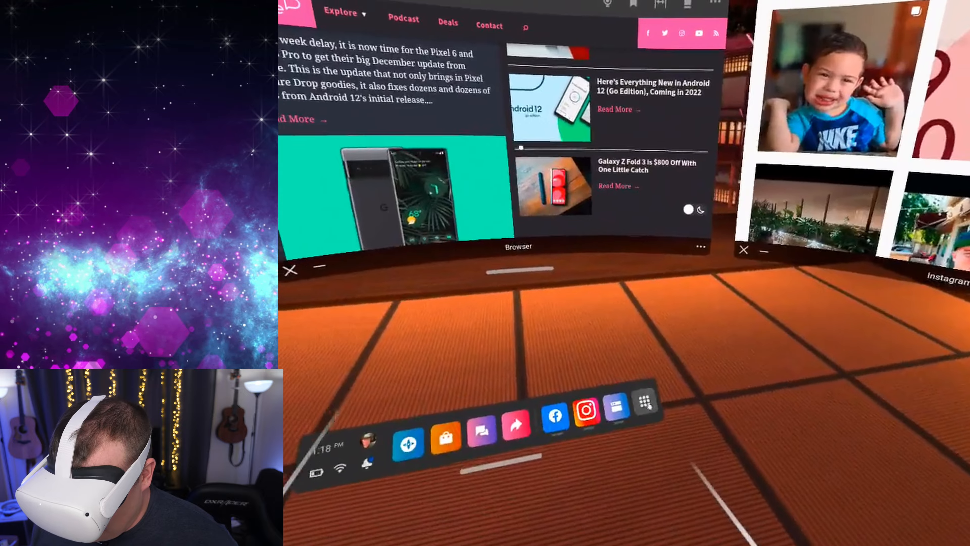
pyautogui.click(643, 409)
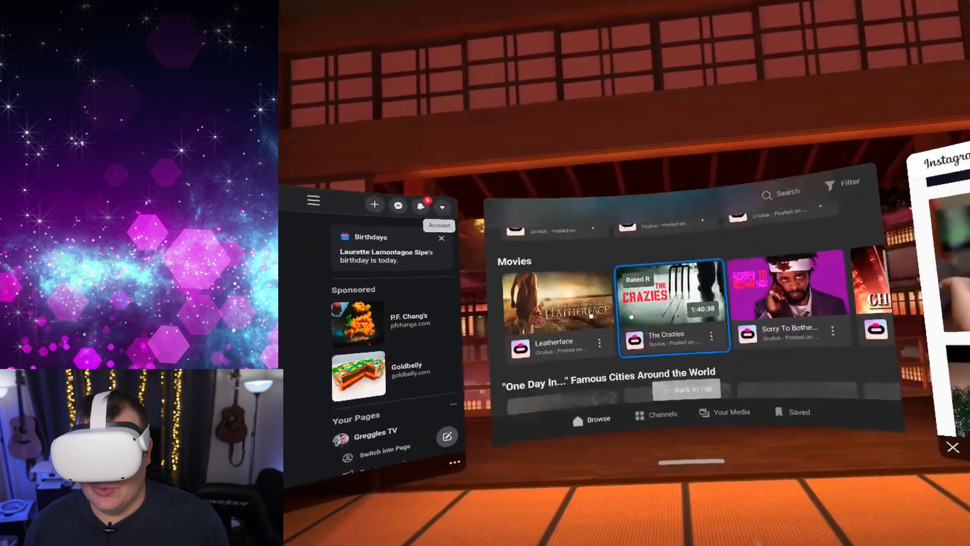
# Switch Oculus TV to its Channels page listing Netflix, ESPN and Facebook Watch.
pyautogui.click(654, 413)
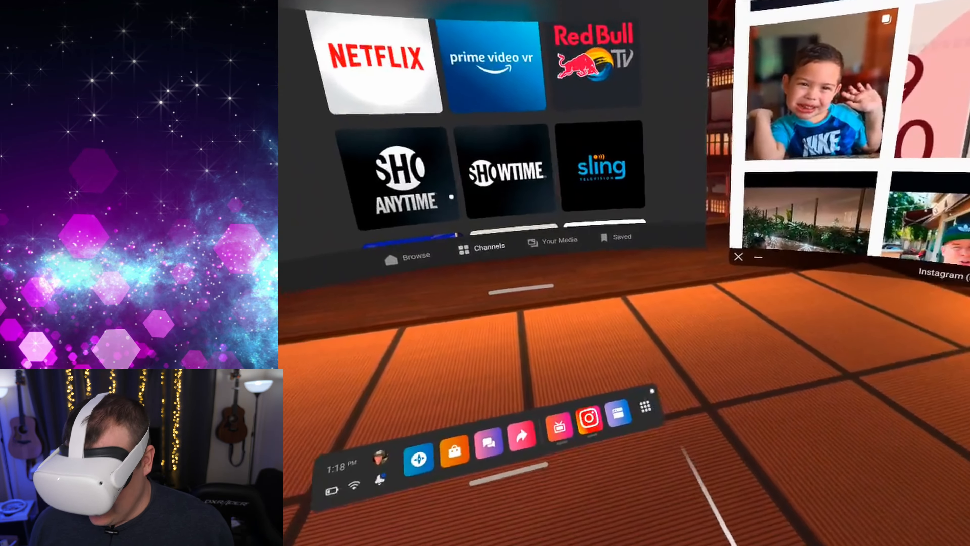
pyautogui.click(645, 405)
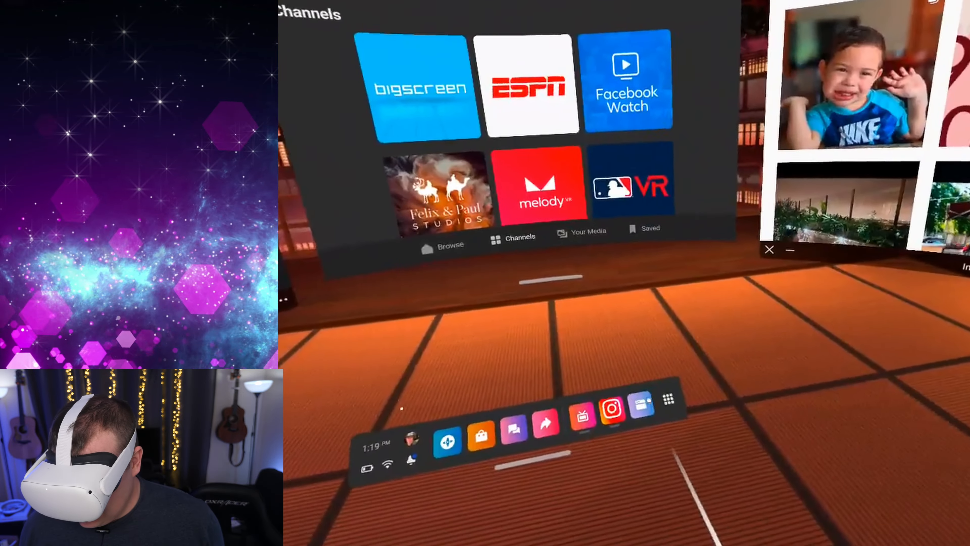
# Reopen the browser from the app library, go to 'youtube' and browse Greggles TV's latest videos.
pyautogui.click(669, 397)
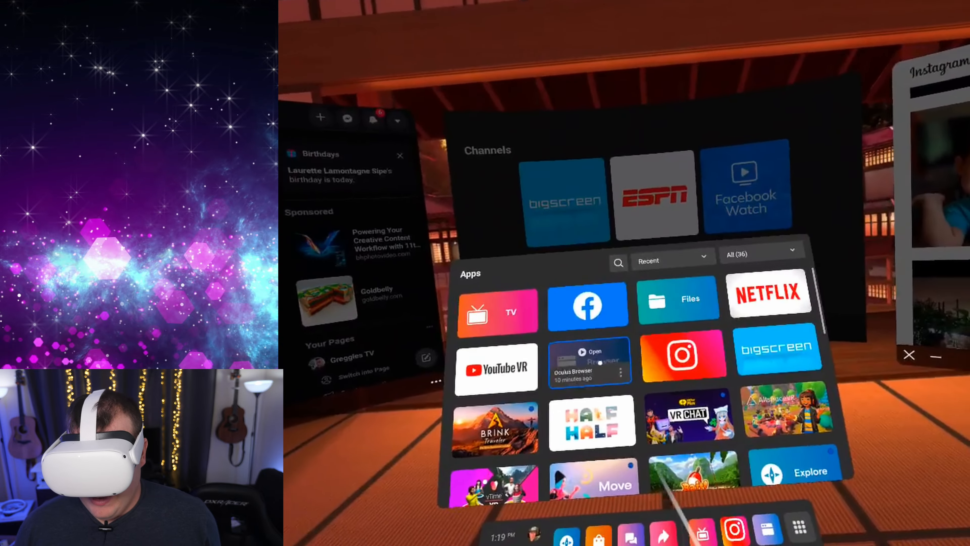
pyautogui.click(587, 362)
pyautogui.write('y')
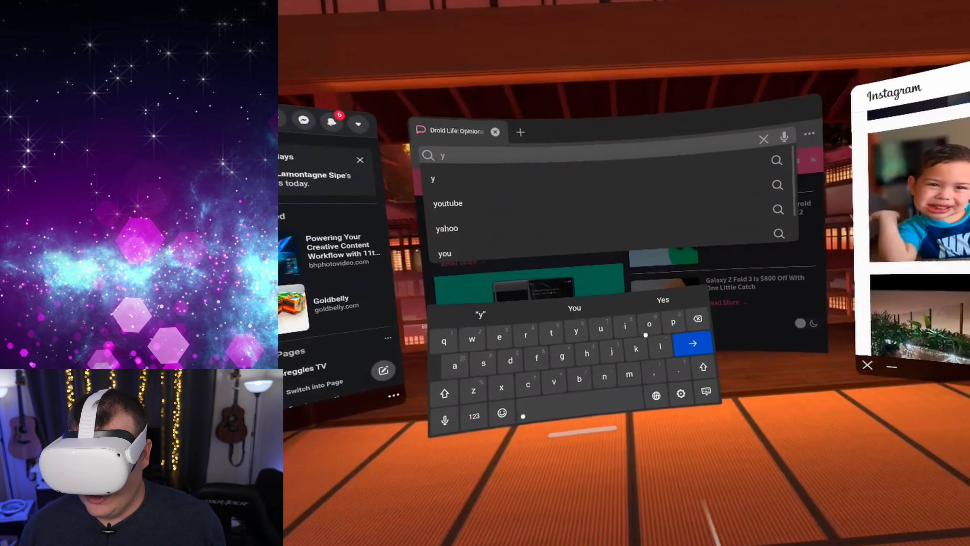
pyautogui.write('out')
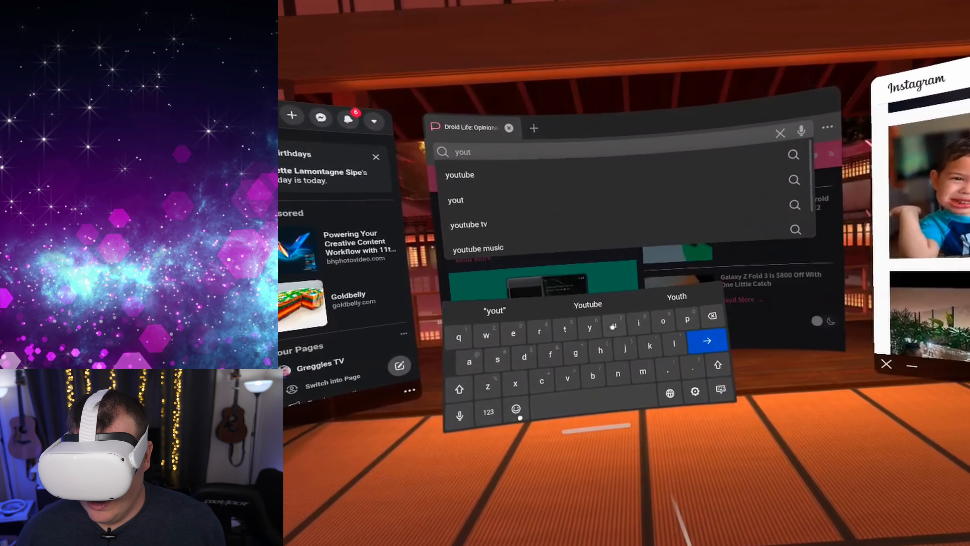
pyautogui.write('ube&oq=youtube&aqs=c...')
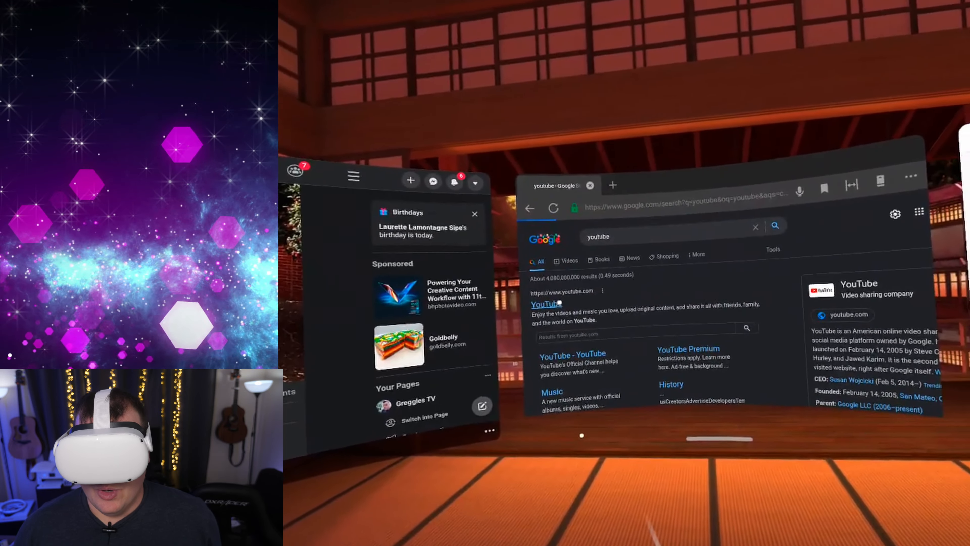
pyautogui.click(545, 304)
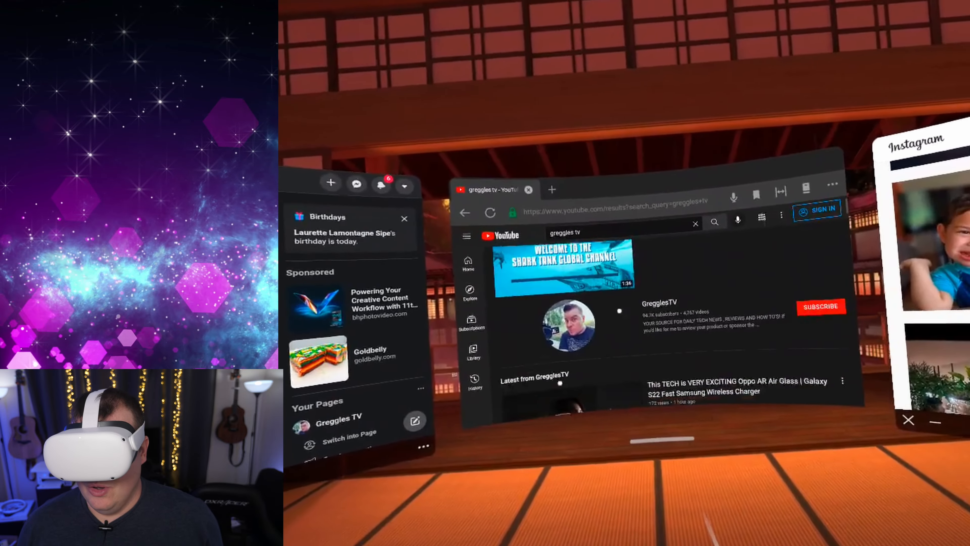
pyautogui.scroll(-3)
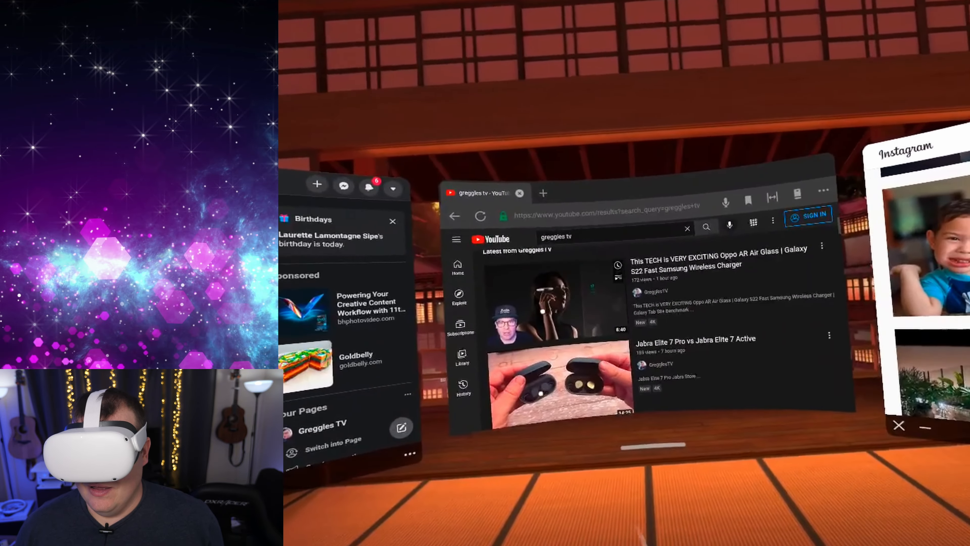